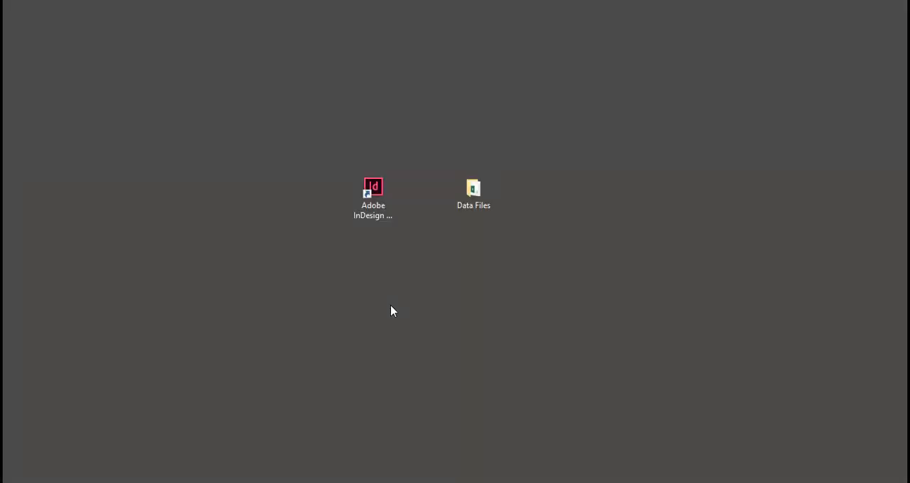
pyautogui.moveTo(429, 274)
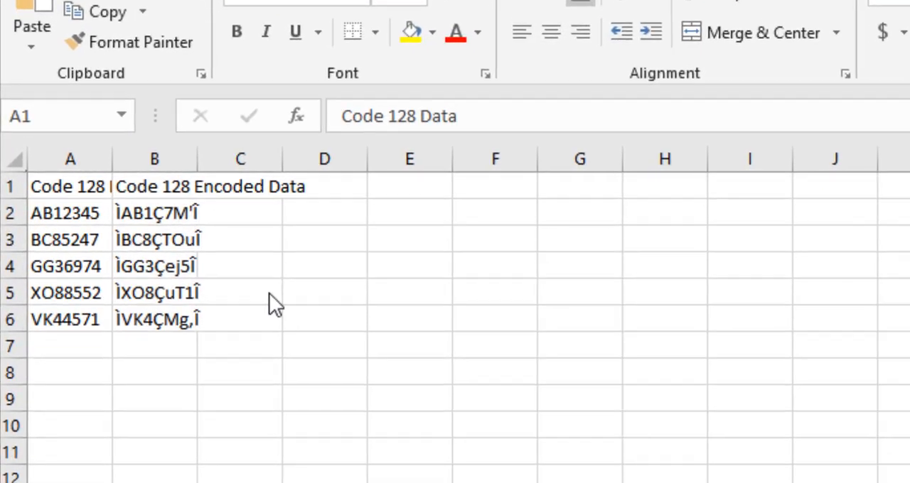
pyautogui.moveTo(67, 319)
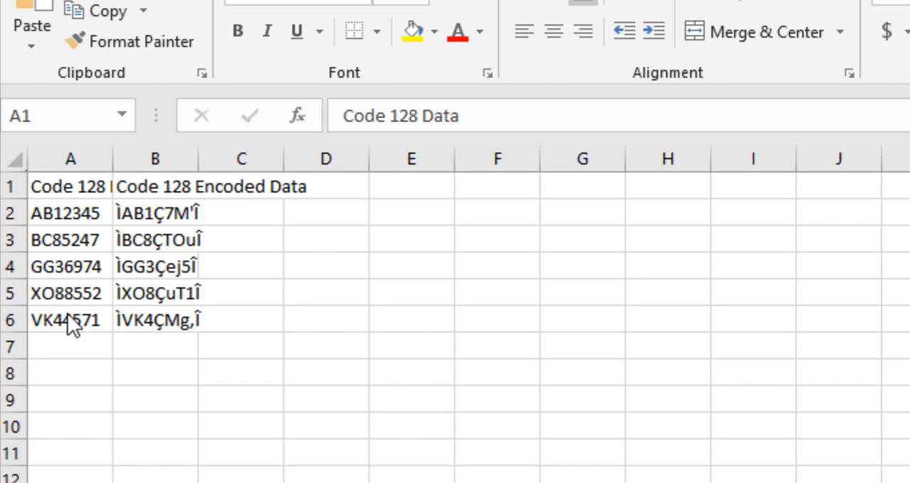
pyautogui.moveTo(233, 280)
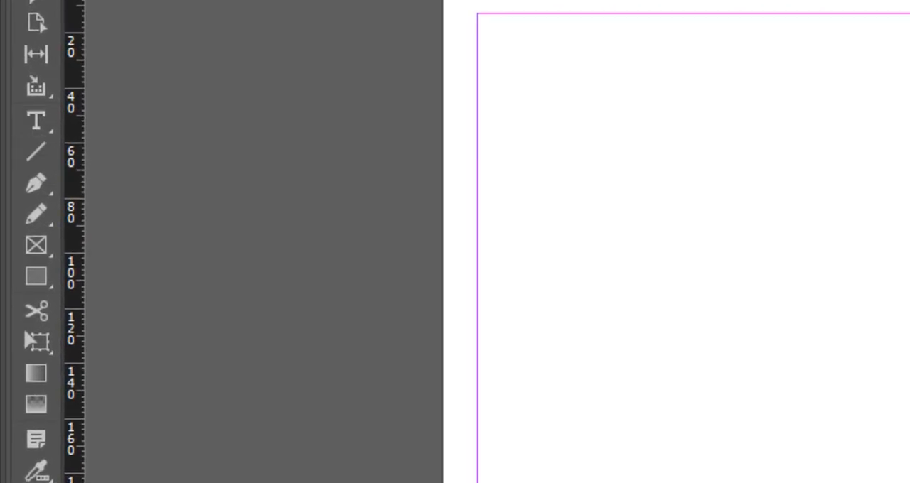
# Draw two text frames with the Type tool, a larger one above a smaller one
pyautogui.click(36, 120)
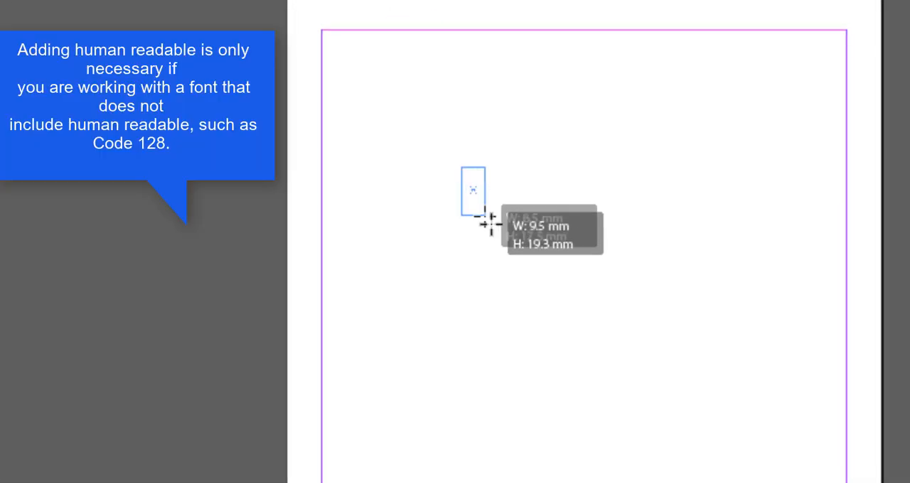
pyautogui.moveTo(485, 222); pyautogui.dragTo(680, 254)
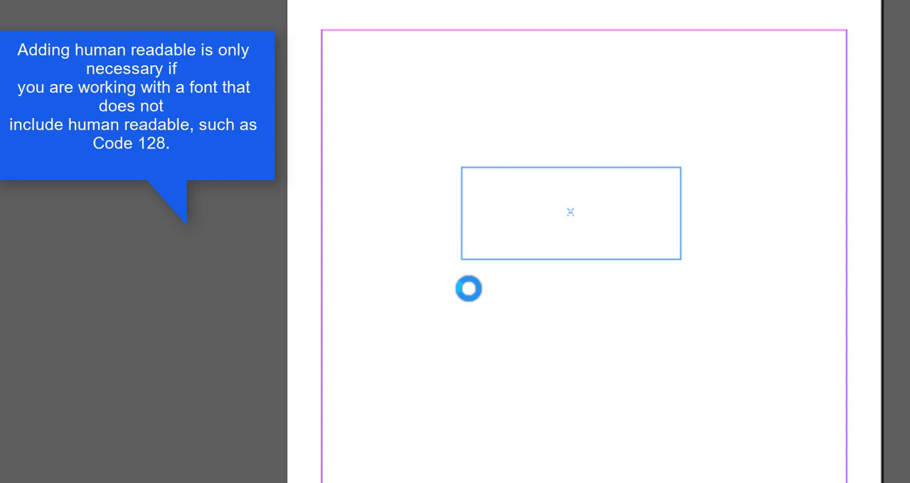
pyautogui.moveTo(468, 288); pyautogui.dragTo(689, 344)
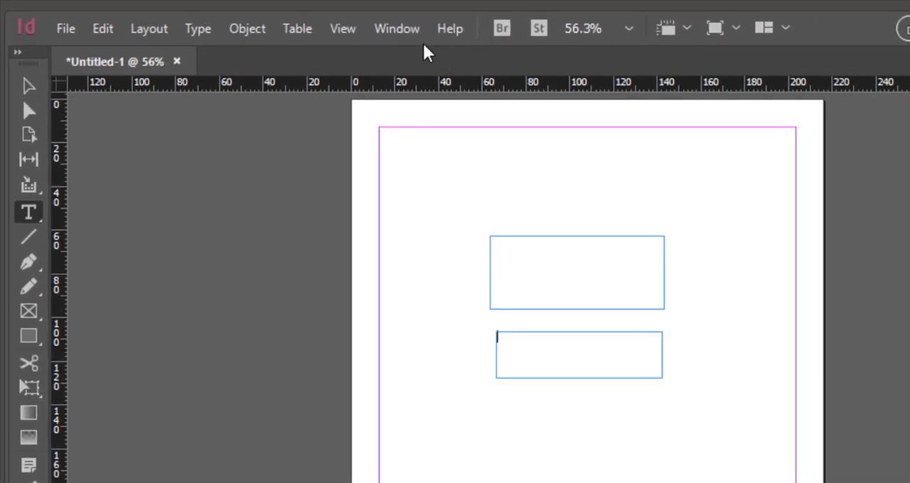
# Open the Data Merge panel from Window > Utilities and load Barcode.csv as the source
pyautogui.click(397, 27)
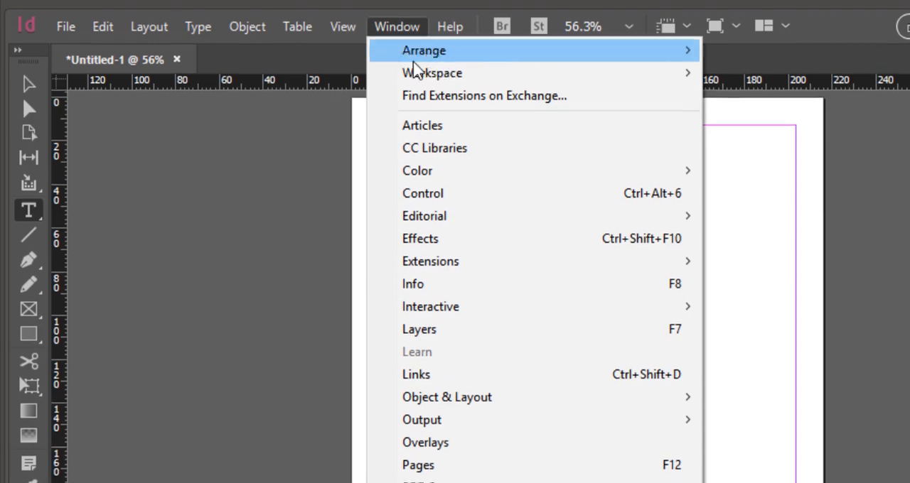
pyautogui.moveTo(422, 350)
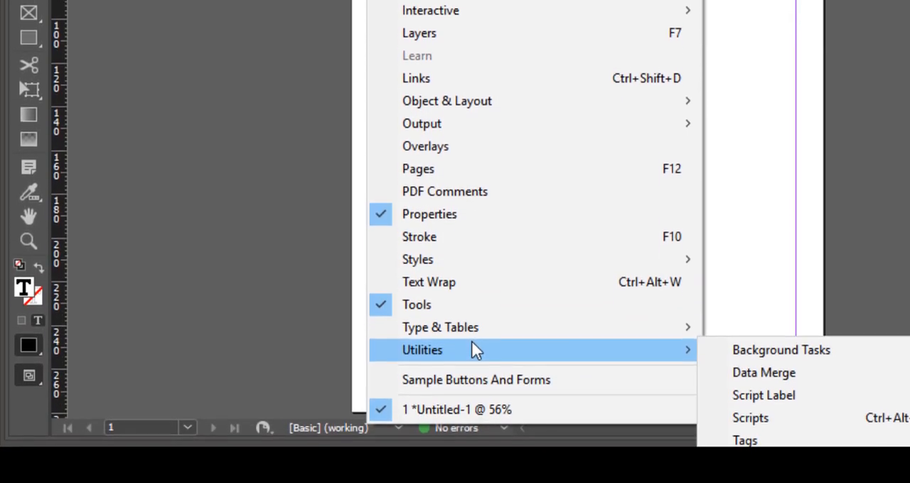
pyautogui.click(763, 372)
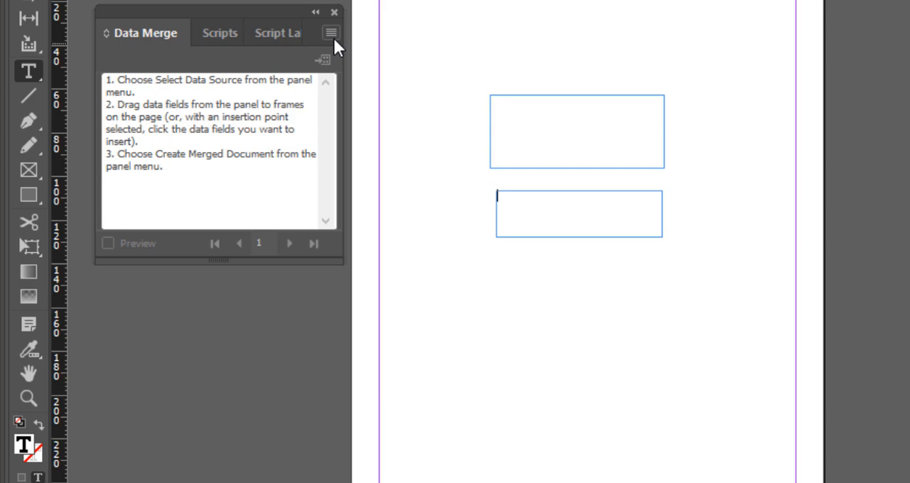
pyautogui.click(330, 32)
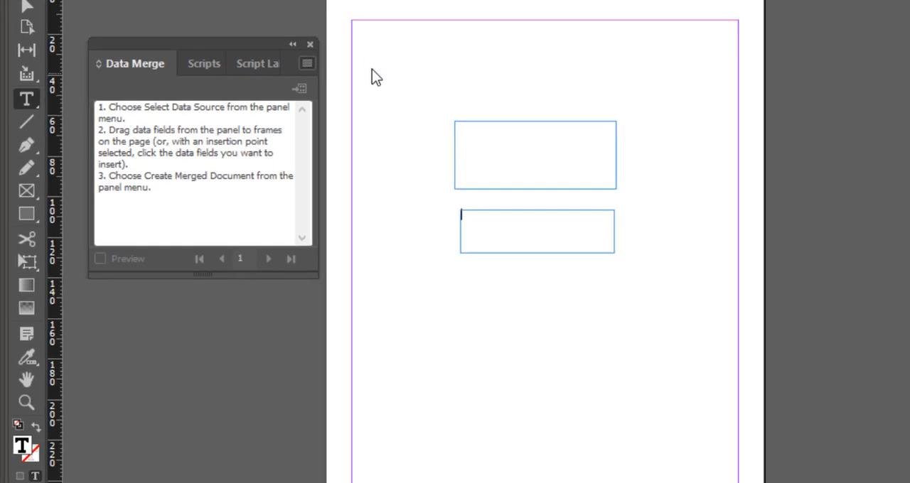
pyautogui.click(307, 63)
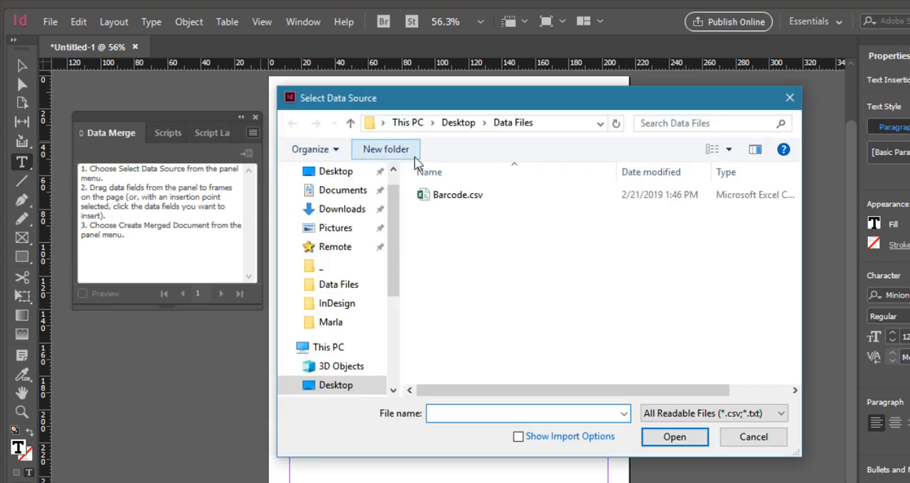
pyautogui.click(457, 195)
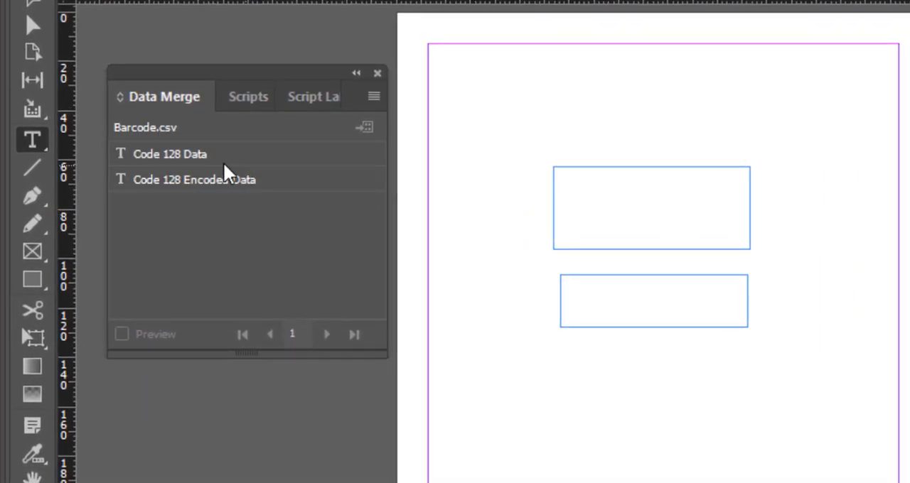
# Insert the Code 128 Data merge field into the lower text frame
pyautogui.click(652, 301)
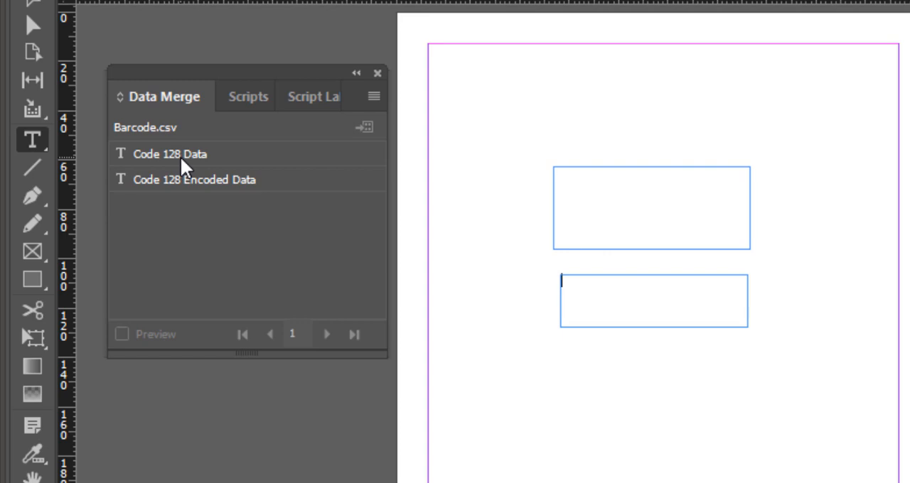
pyautogui.moveTo(567, 282)
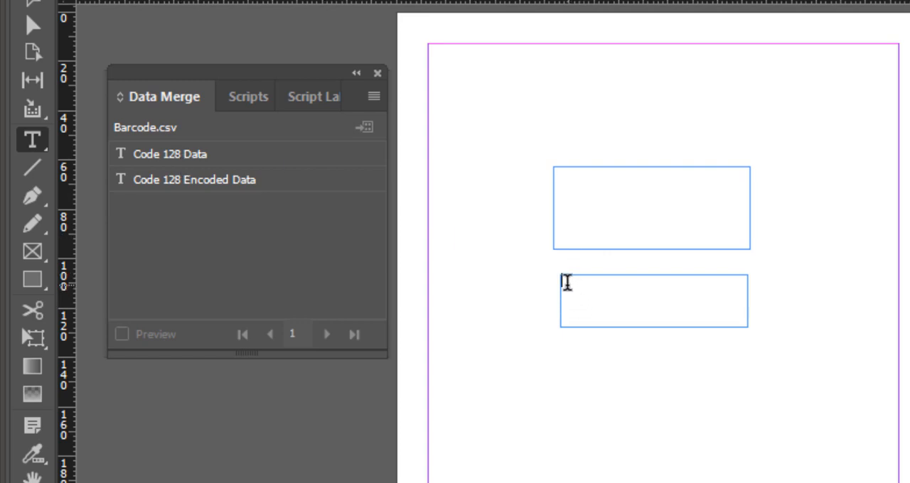
pyautogui.moveTo(235, 169)
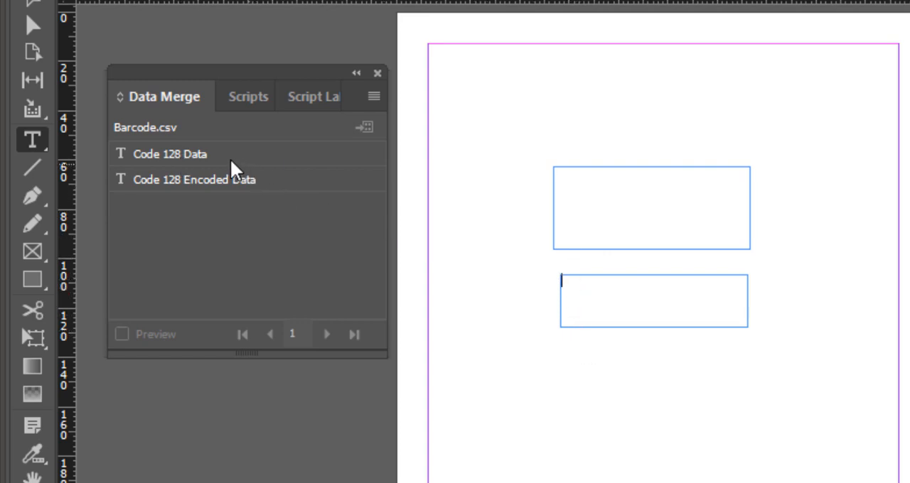
pyautogui.click(170, 155)
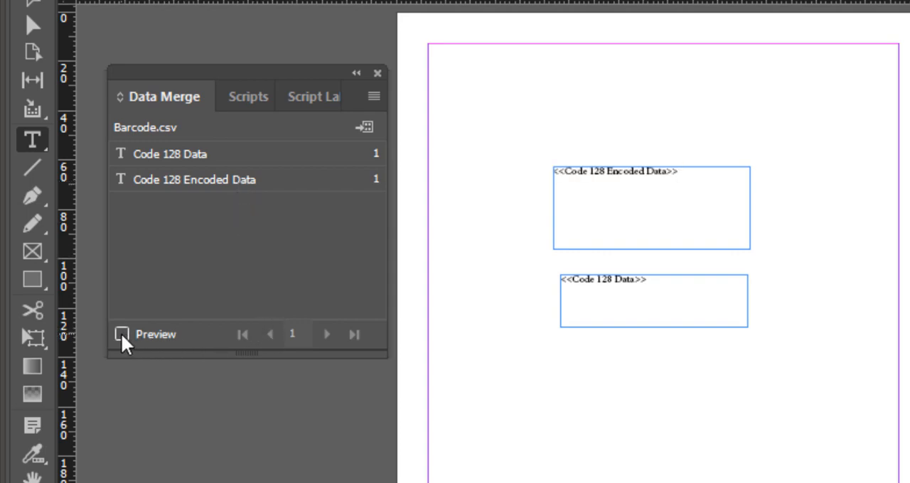
# Preview the first record's merged values, close the Data Merge panel, and zoom to 125%
pyautogui.click(122, 334)
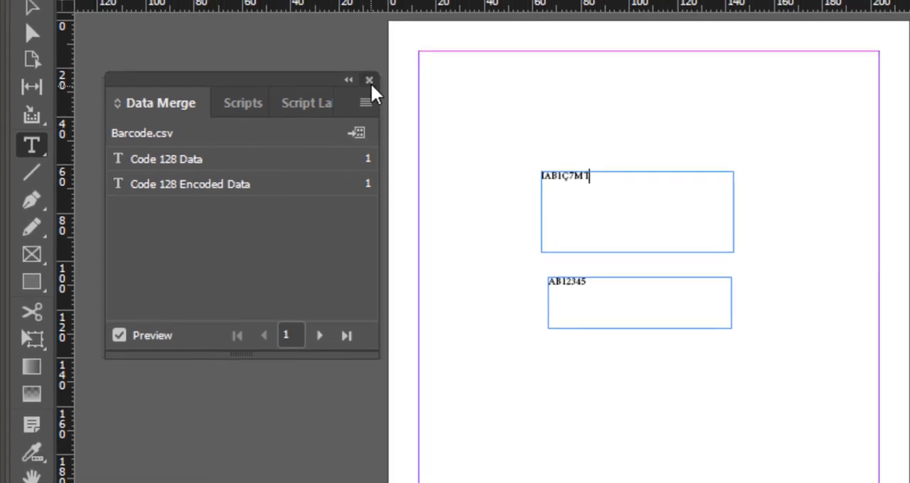
pyautogui.click(369, 80)
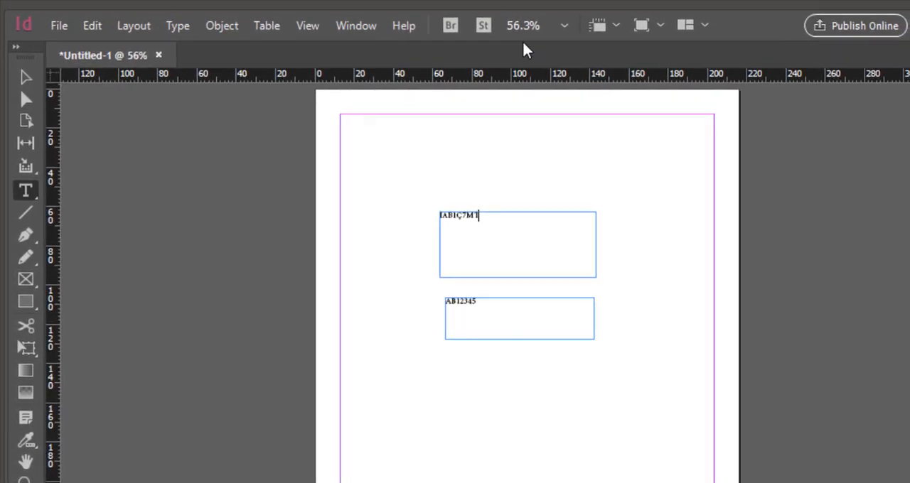
pyautogui.click(563, 24)
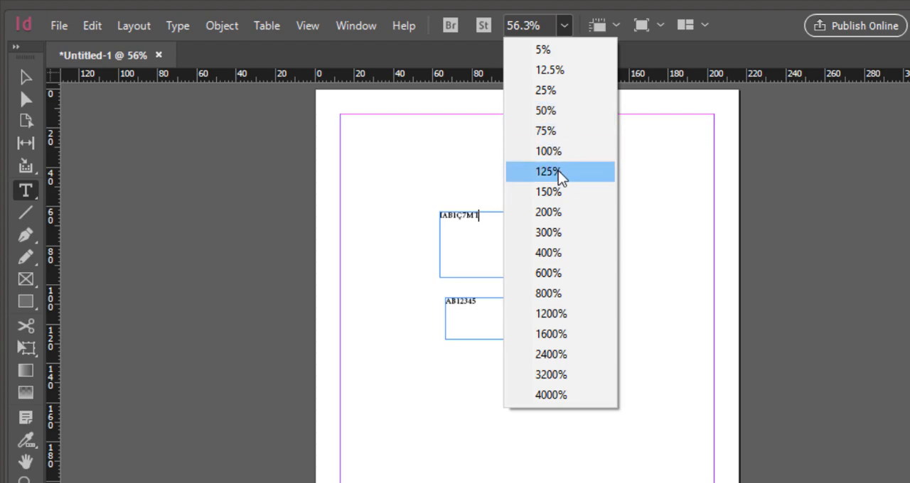
pyautogui.click(547, 170)
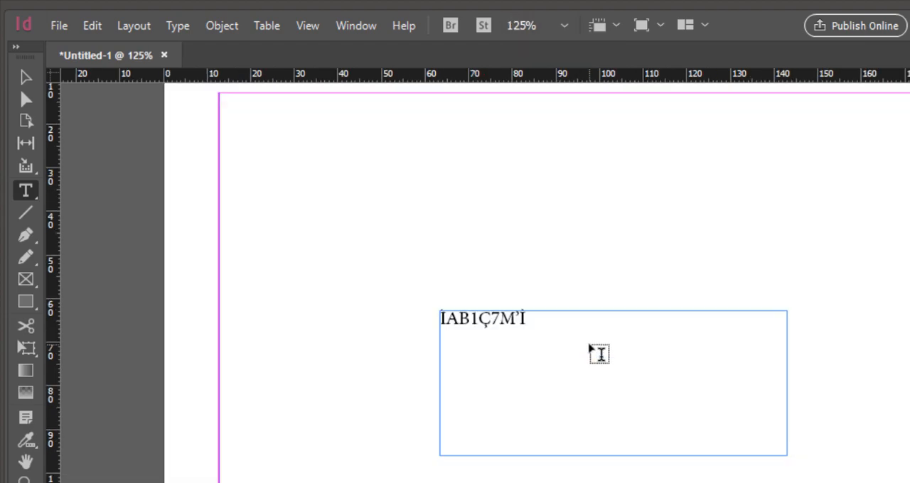